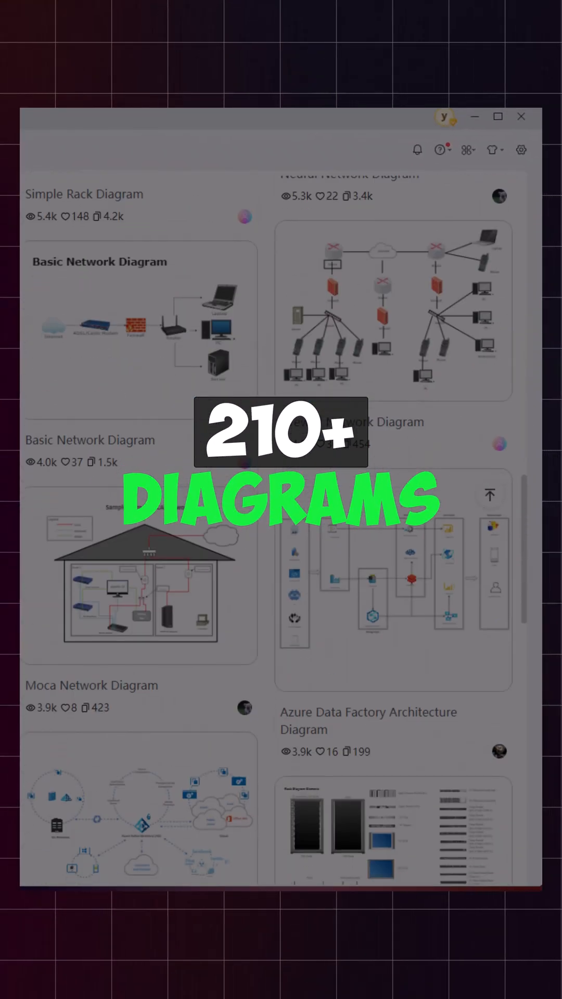
Scroll the Home page's Flowchart category to view its diagram types and local templates.
scroll(down, 3)
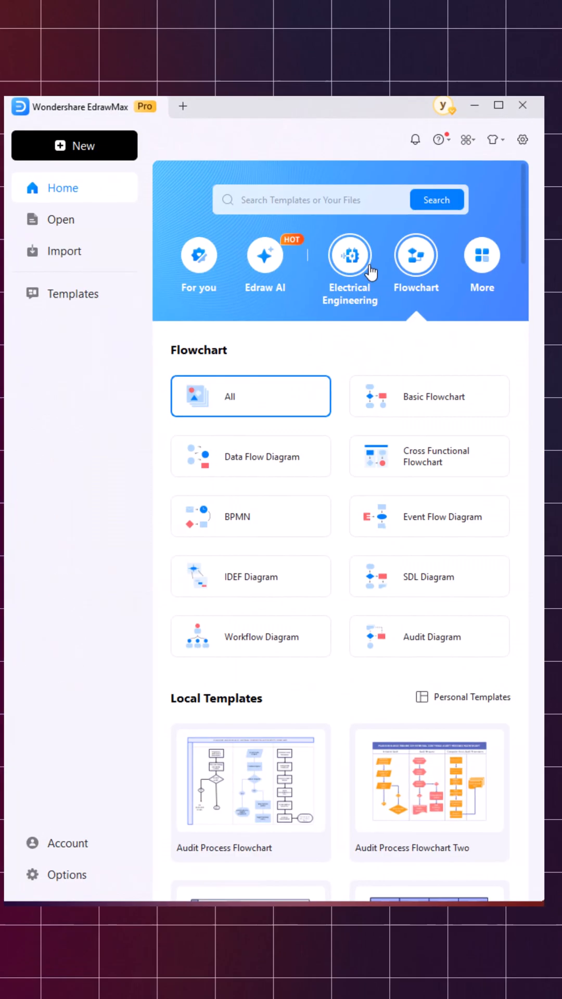
Open the Edraw AI category and start creating a diagram with AI.
click(264, 255)
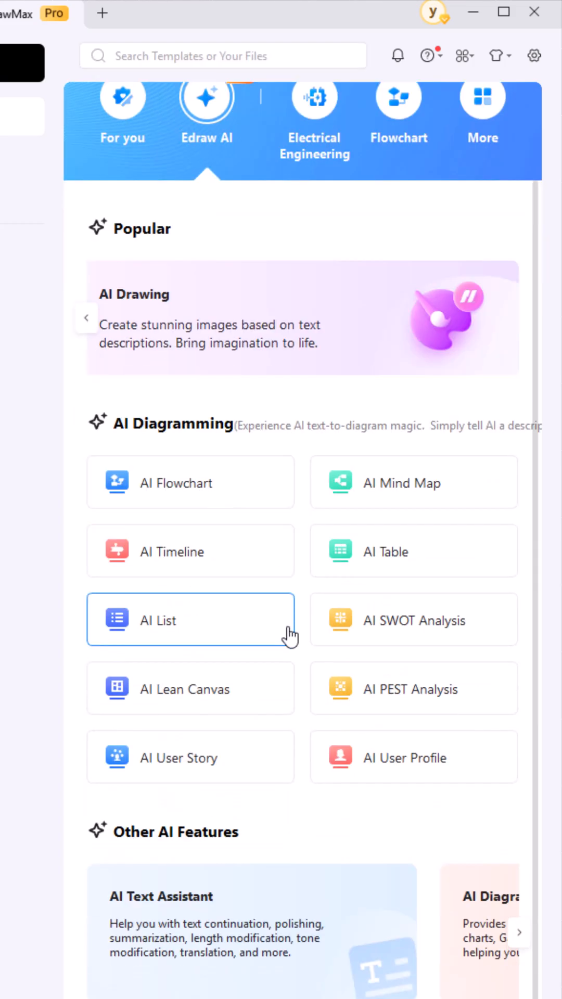
mouse_move(415, 500)
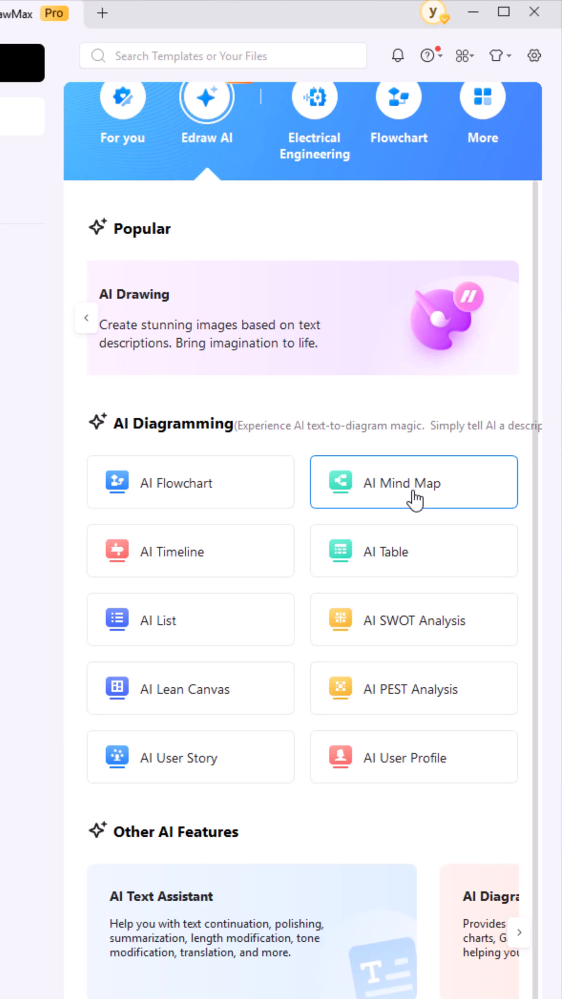
mouse_move(187, 490)
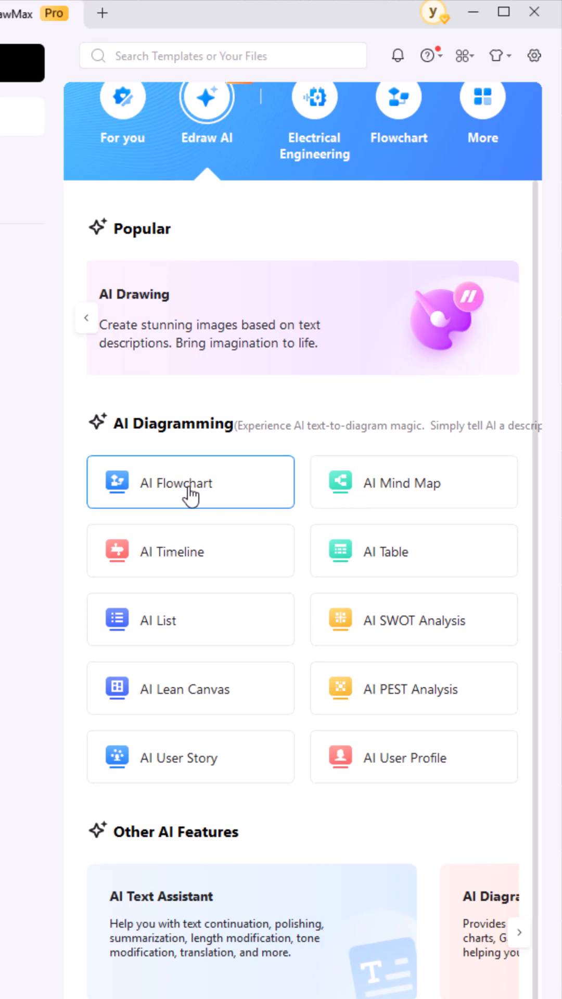
click(189, 483)
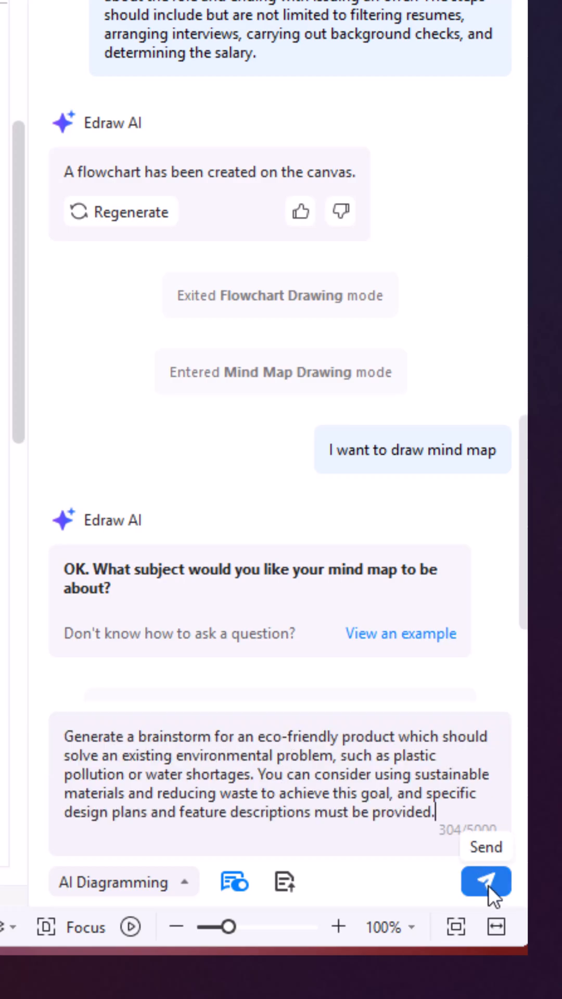
Send the eco-friendly product brainstorm prompt on plastic pollution and water shortages.
click(486, 883)
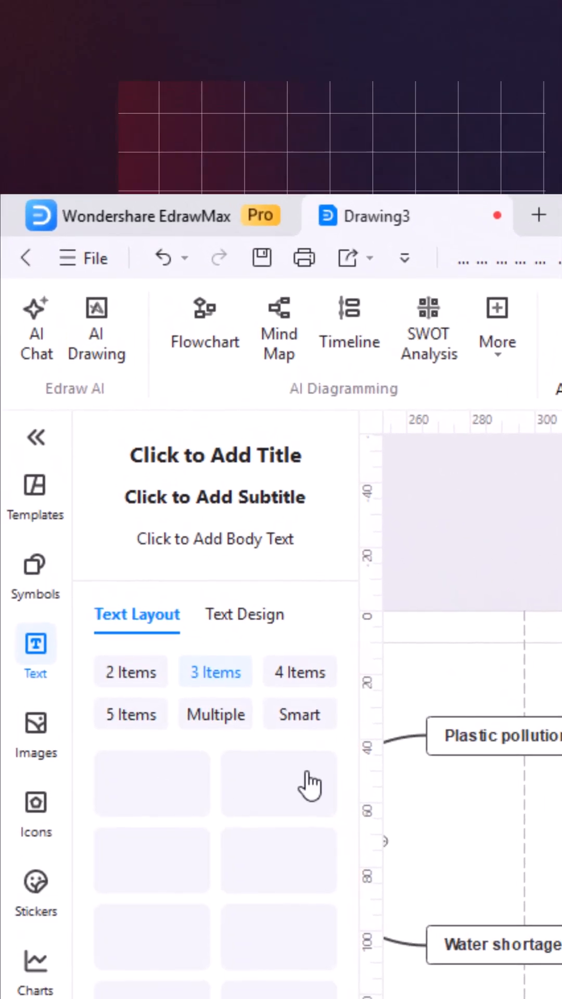
Insert the Beer Processing Pfd template, then browse the File menu's other export formats.
click(36, 817)
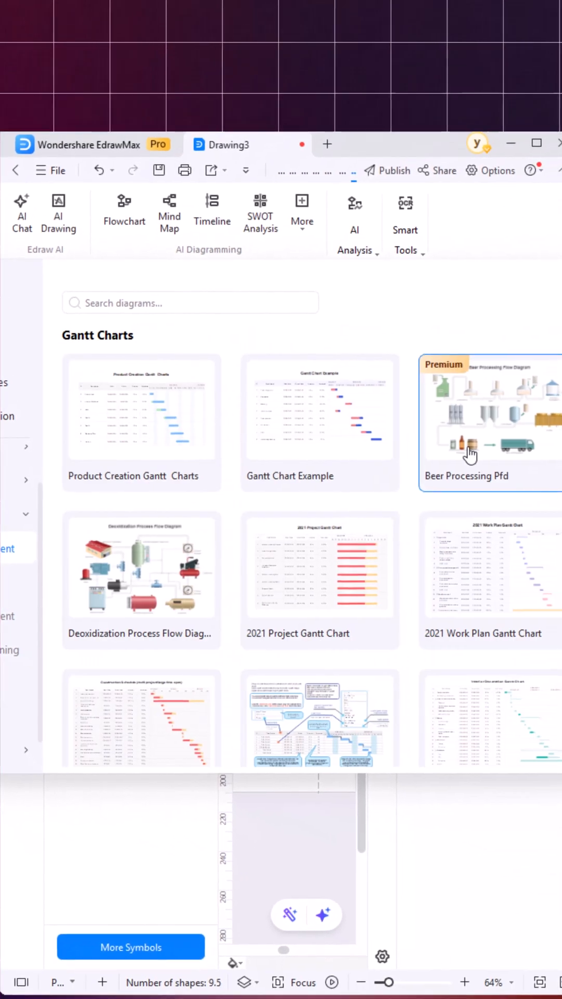
click(473, 452)
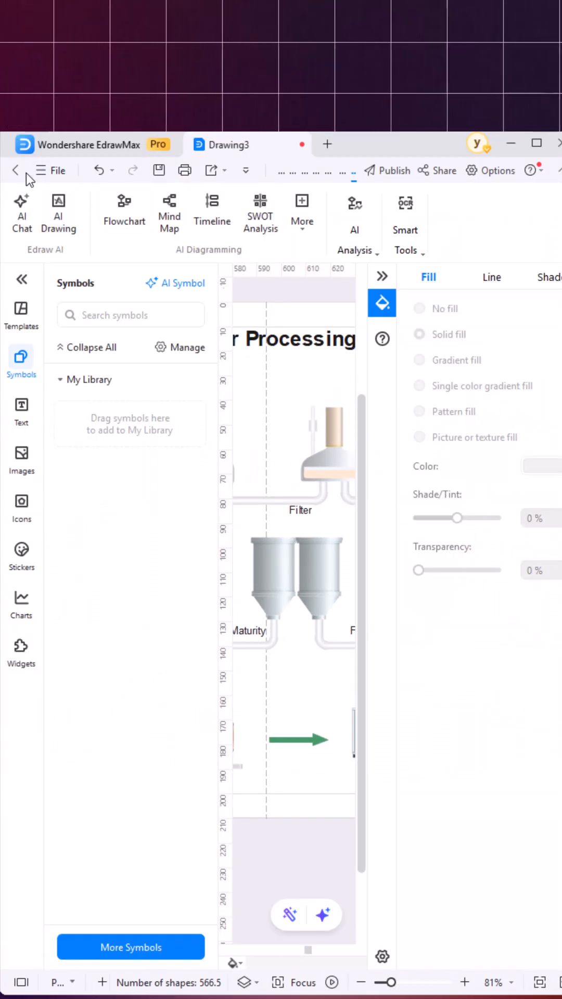
click(51, 170)
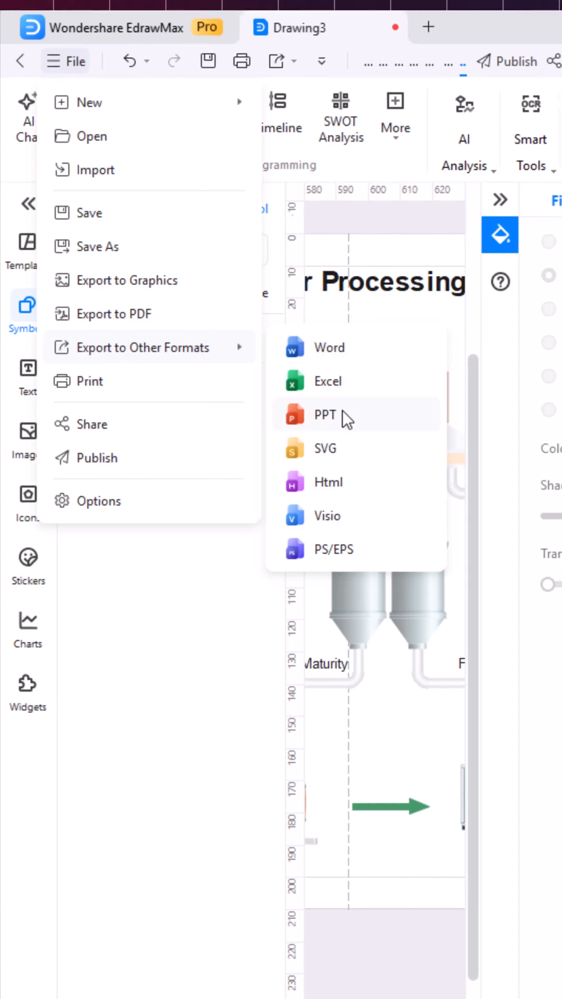
mouse_move(356, 554)
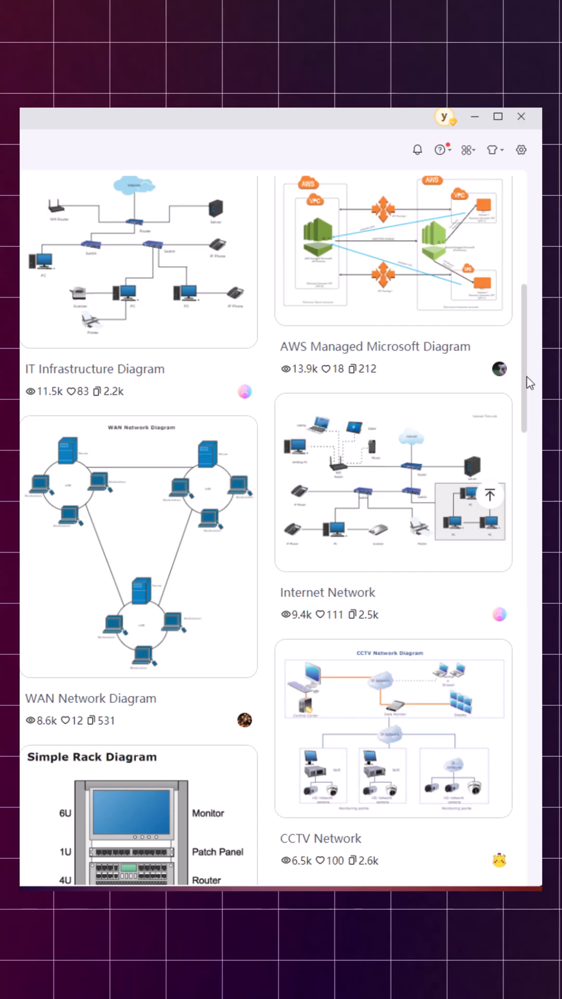
scroll(down, 3)
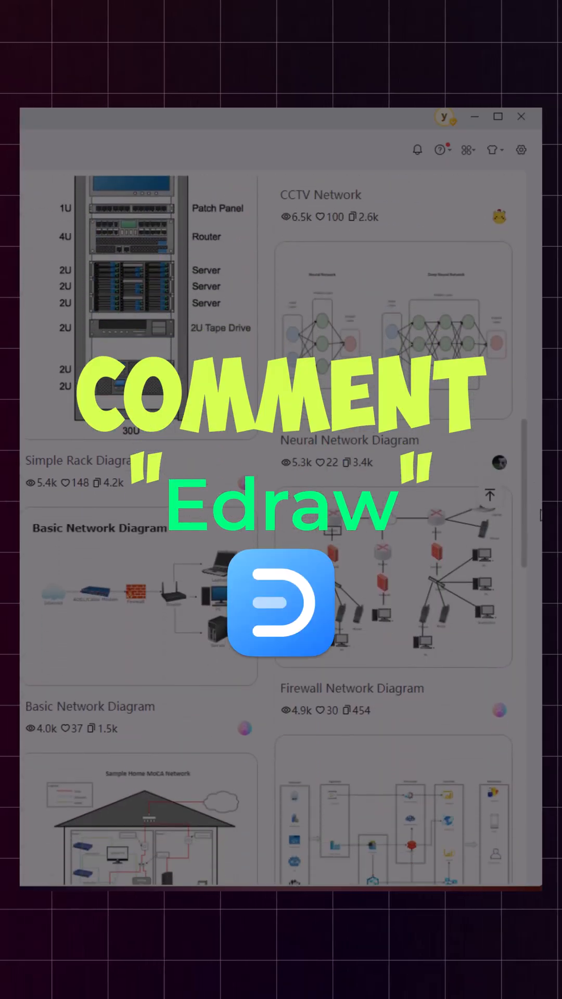
scroll(down, 3)
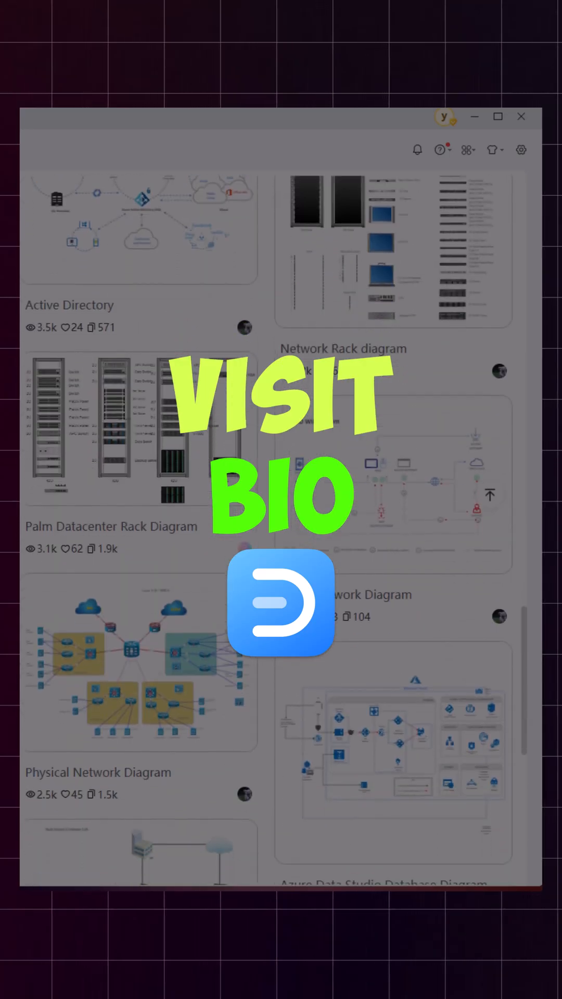